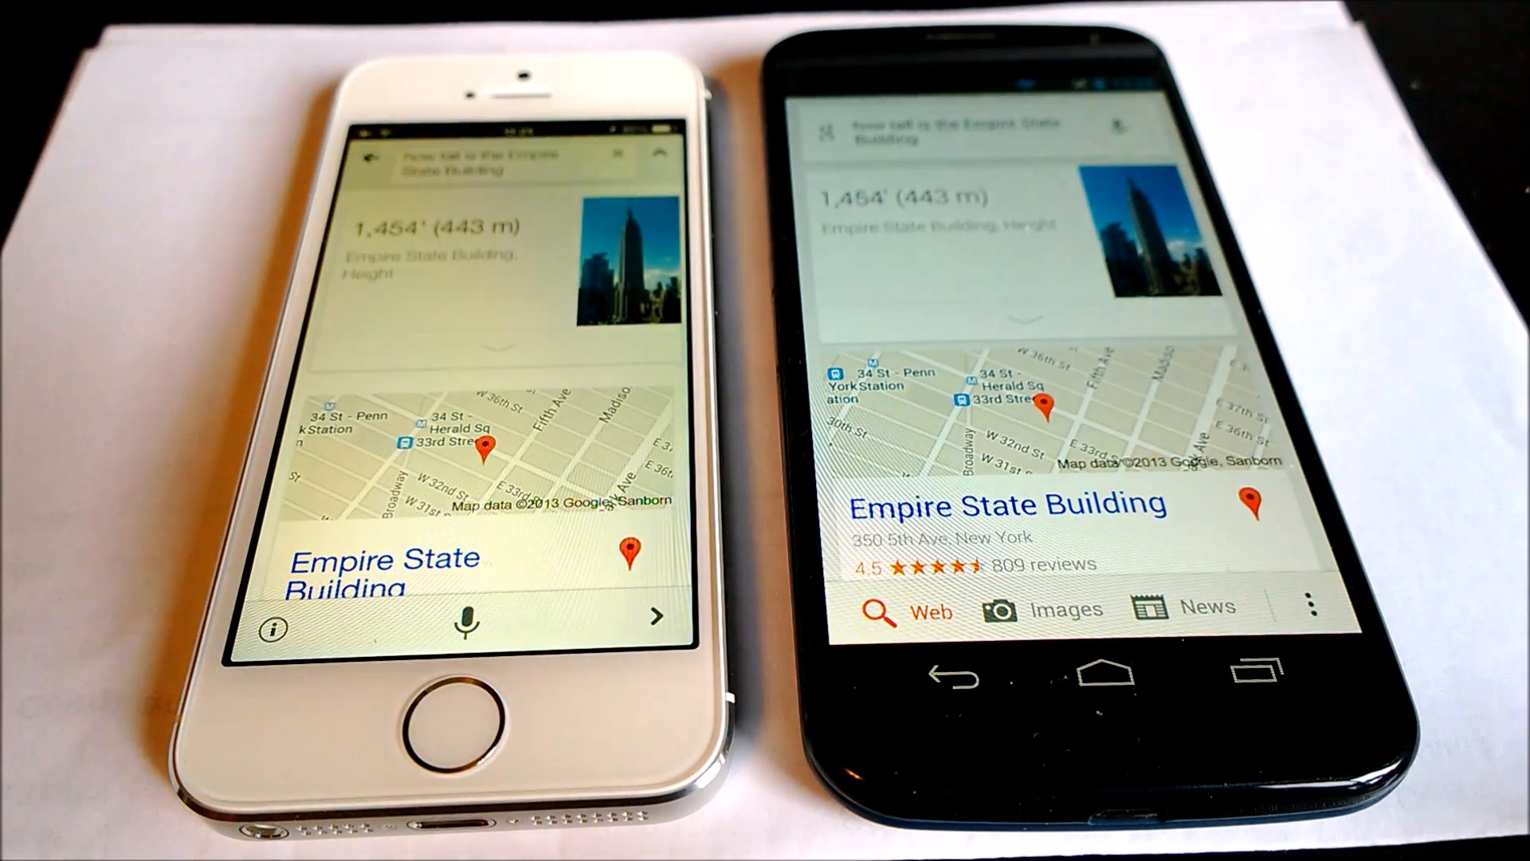
pyautogui.click(478, 618)
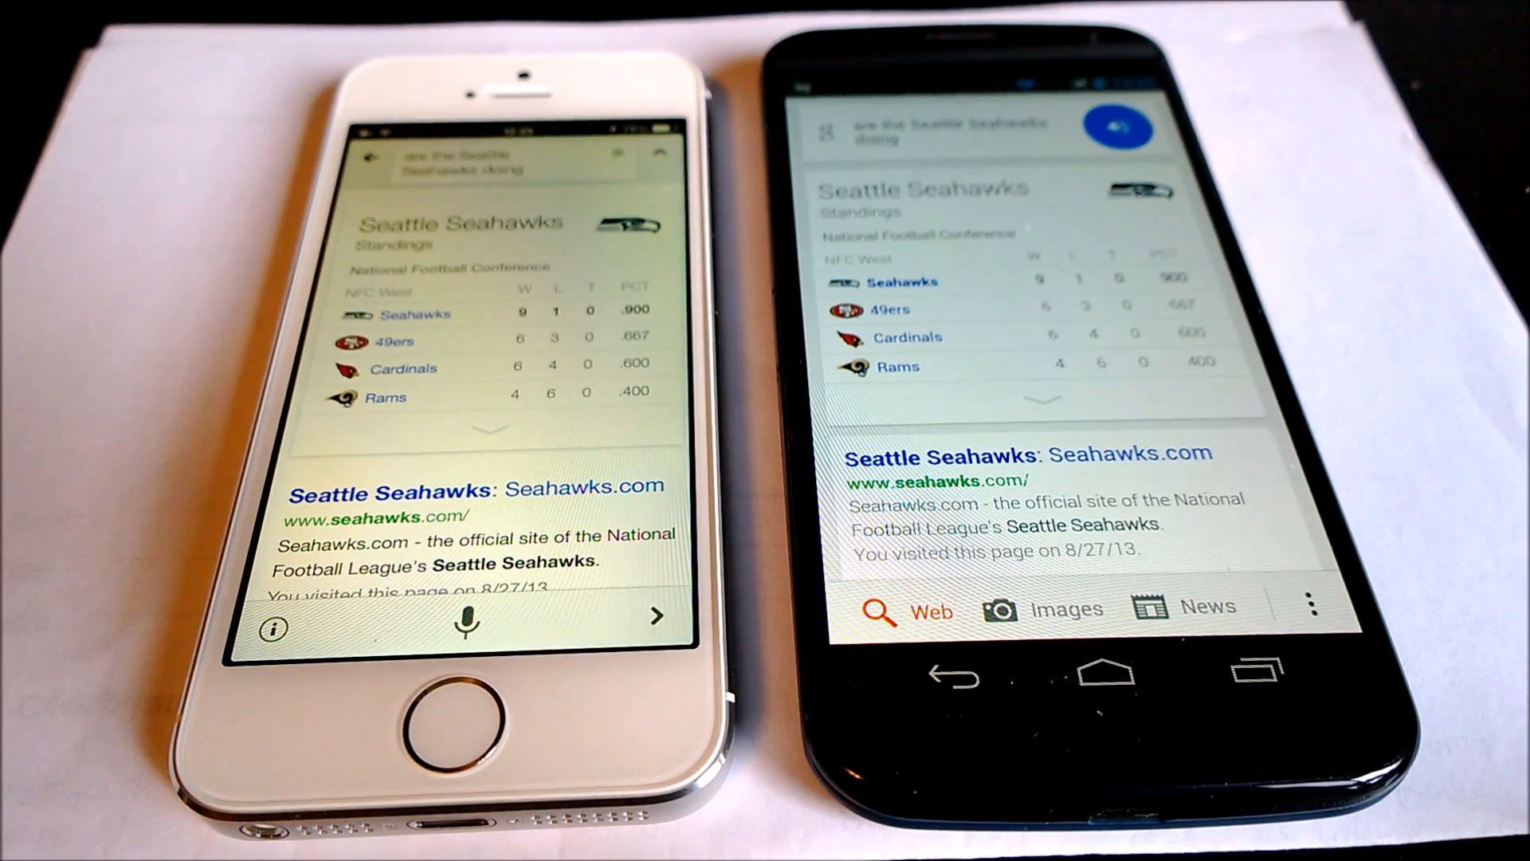
pyautogui.click(449, 615)
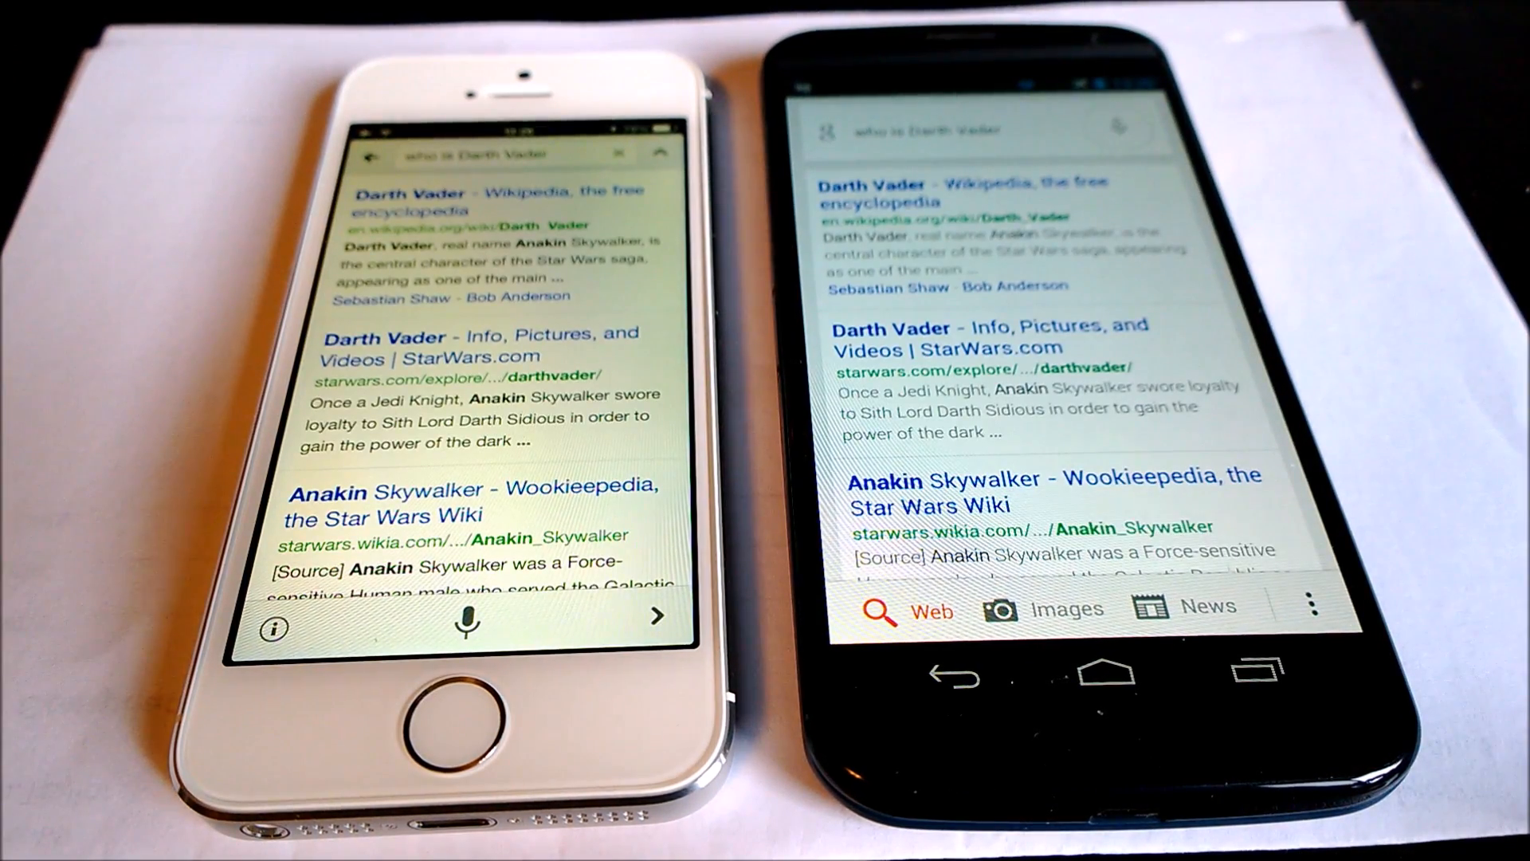
pyautogui.click(471, 615)
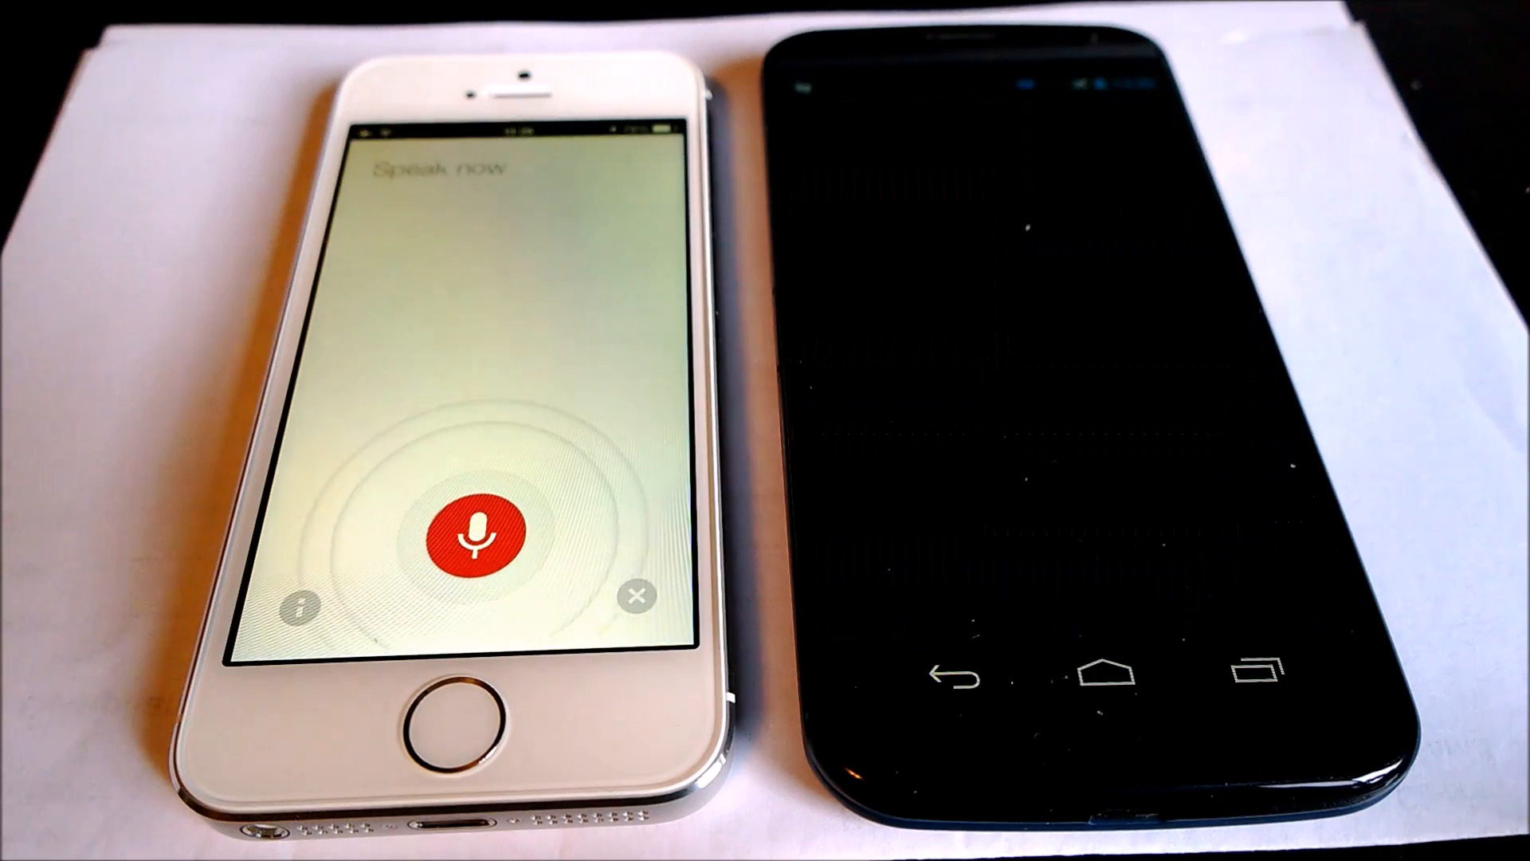